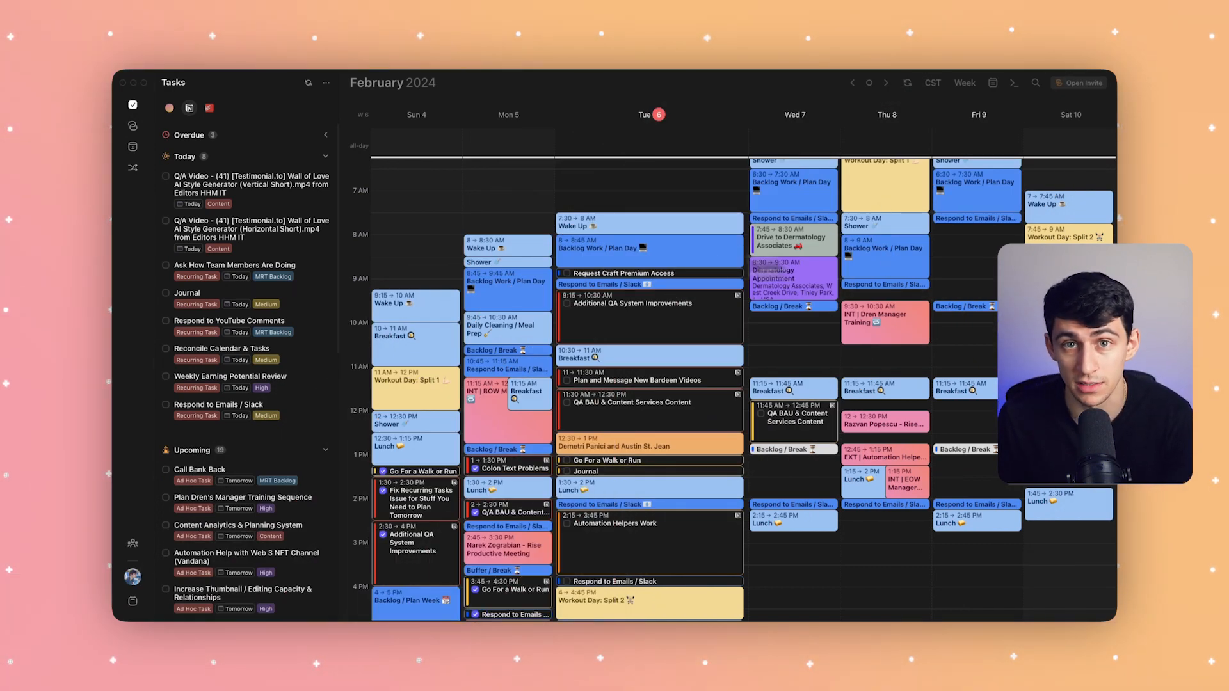
scroll(down, 3)
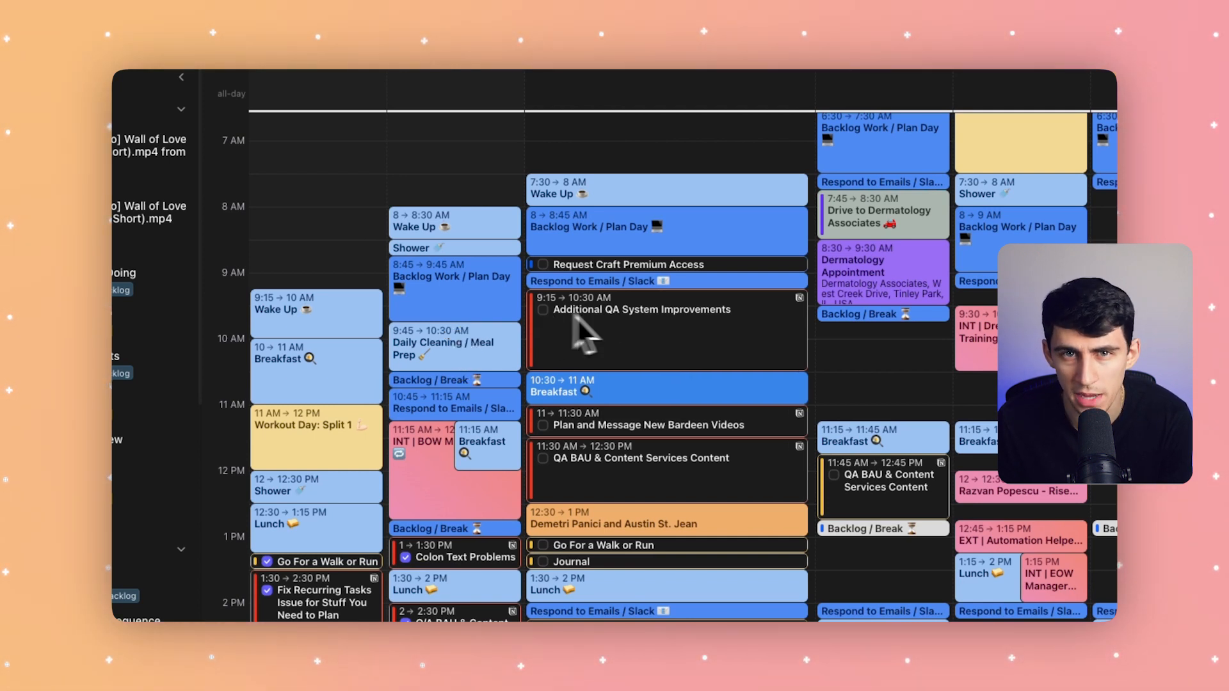
mouse_move(549, 337)
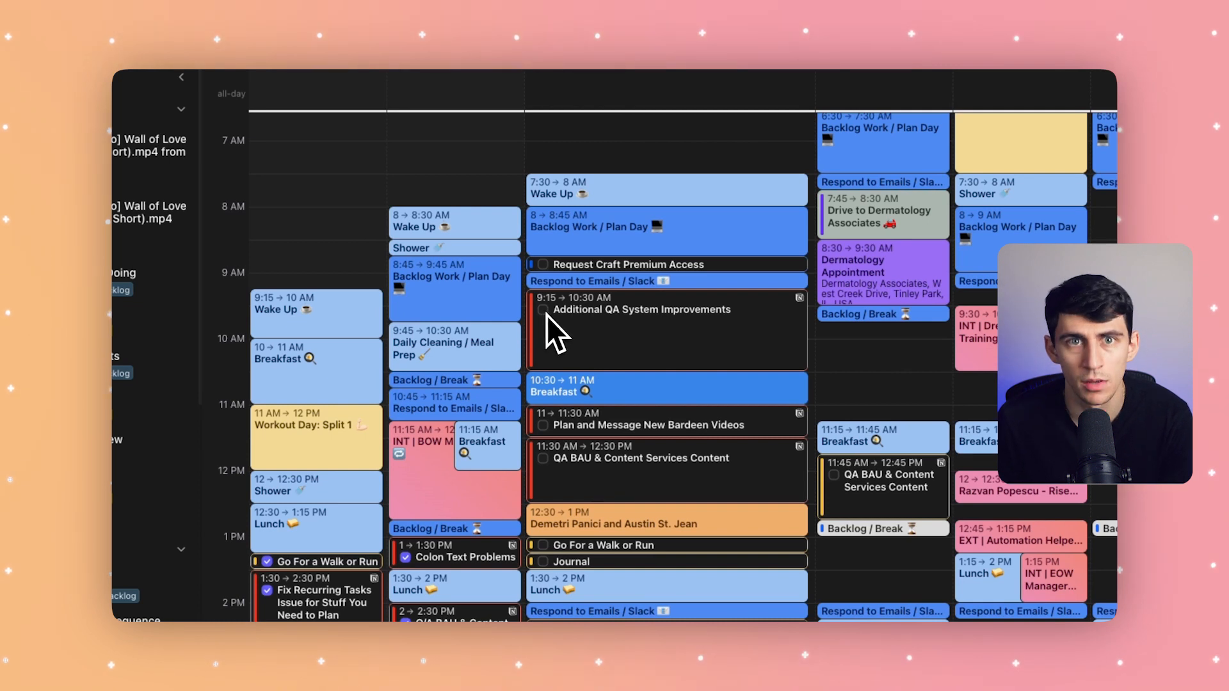
mouse_move(782, 352)
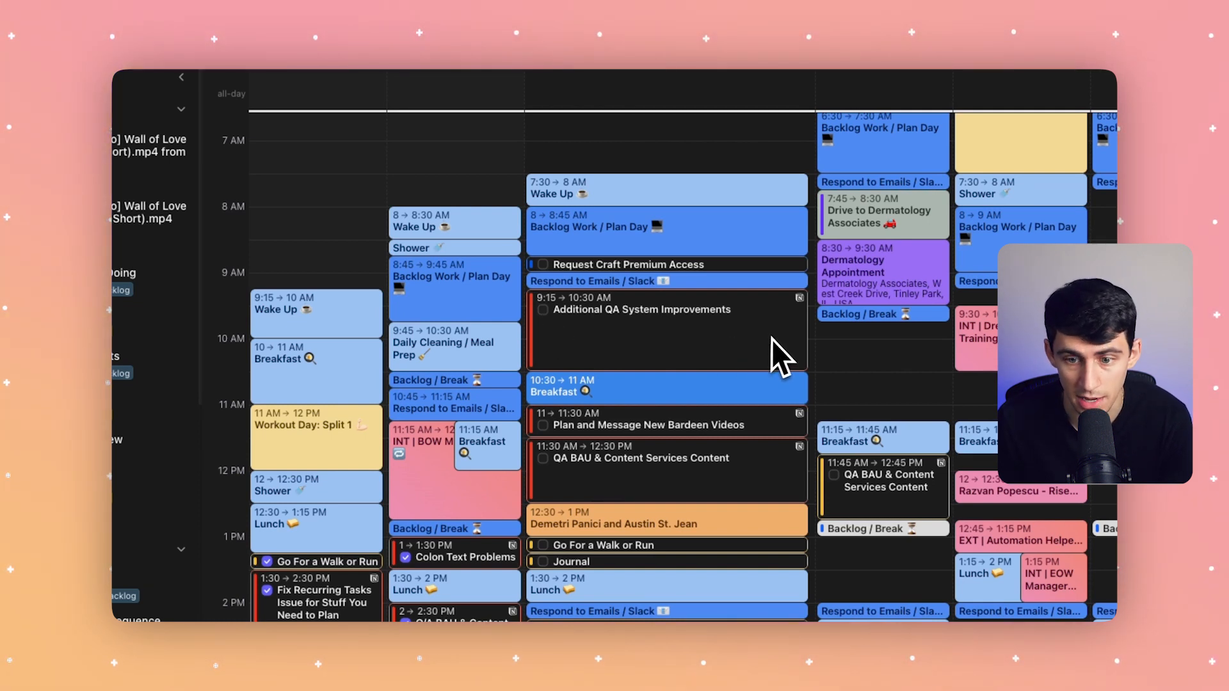
mouse_move(788, 325)
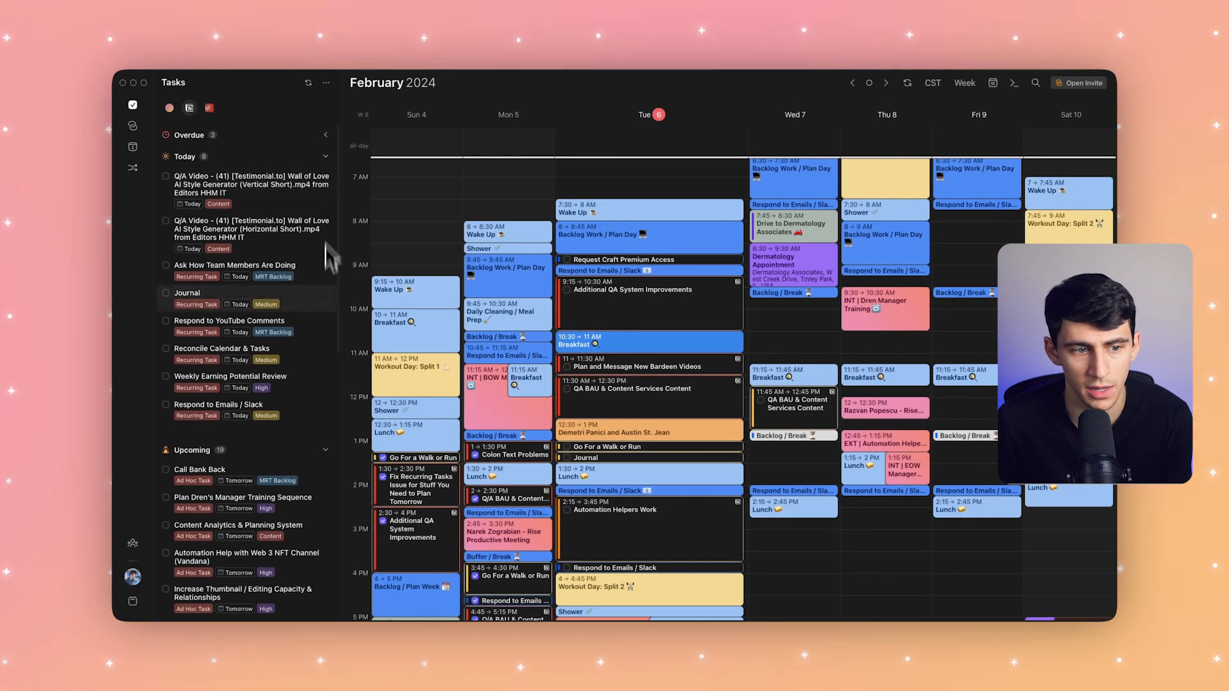
scroll(up, 3)
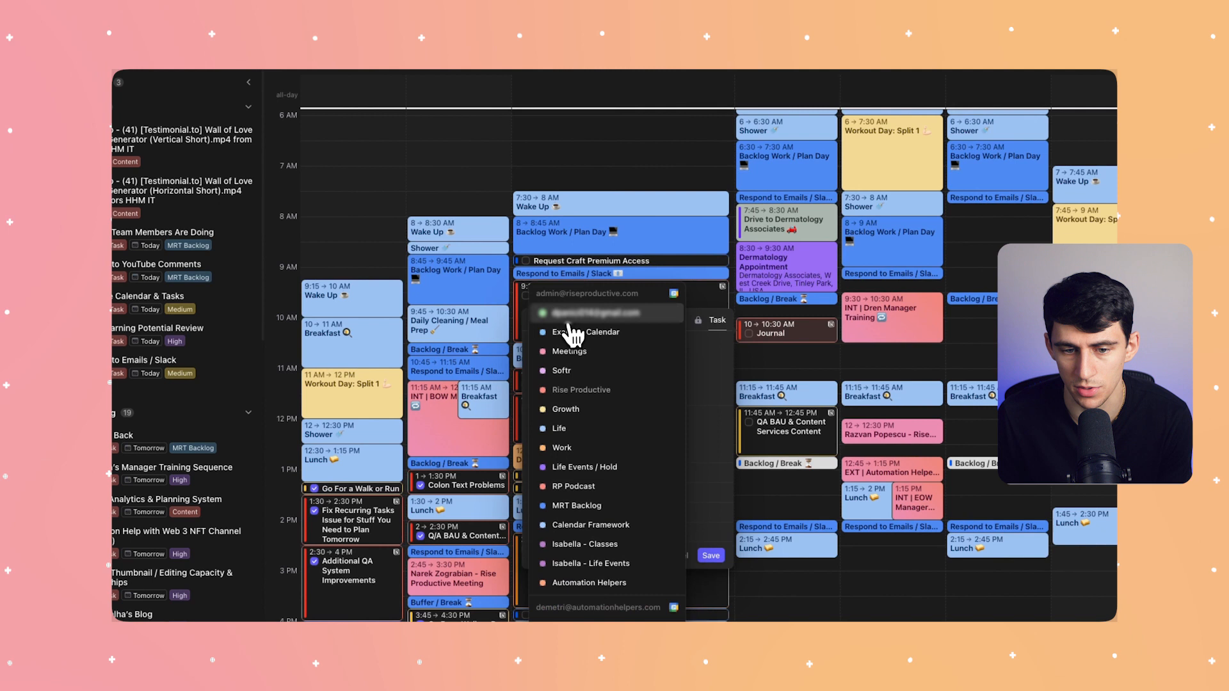
mouse_move(588, 507)
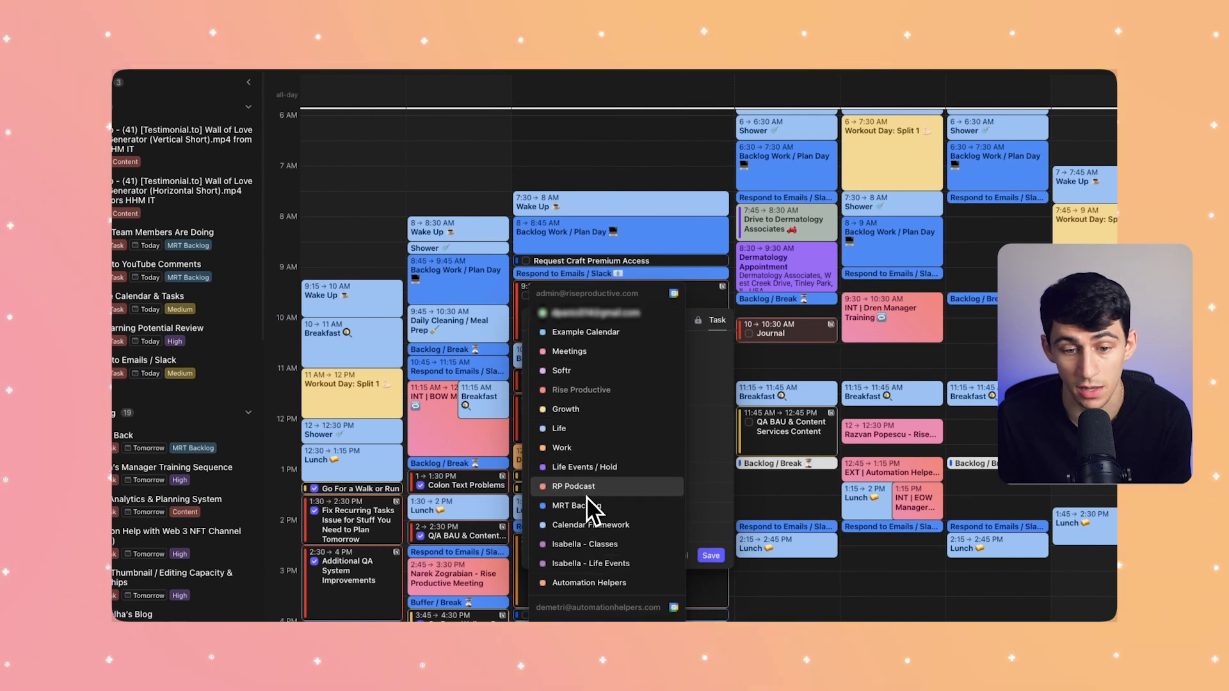
mouse_move(603, 389)
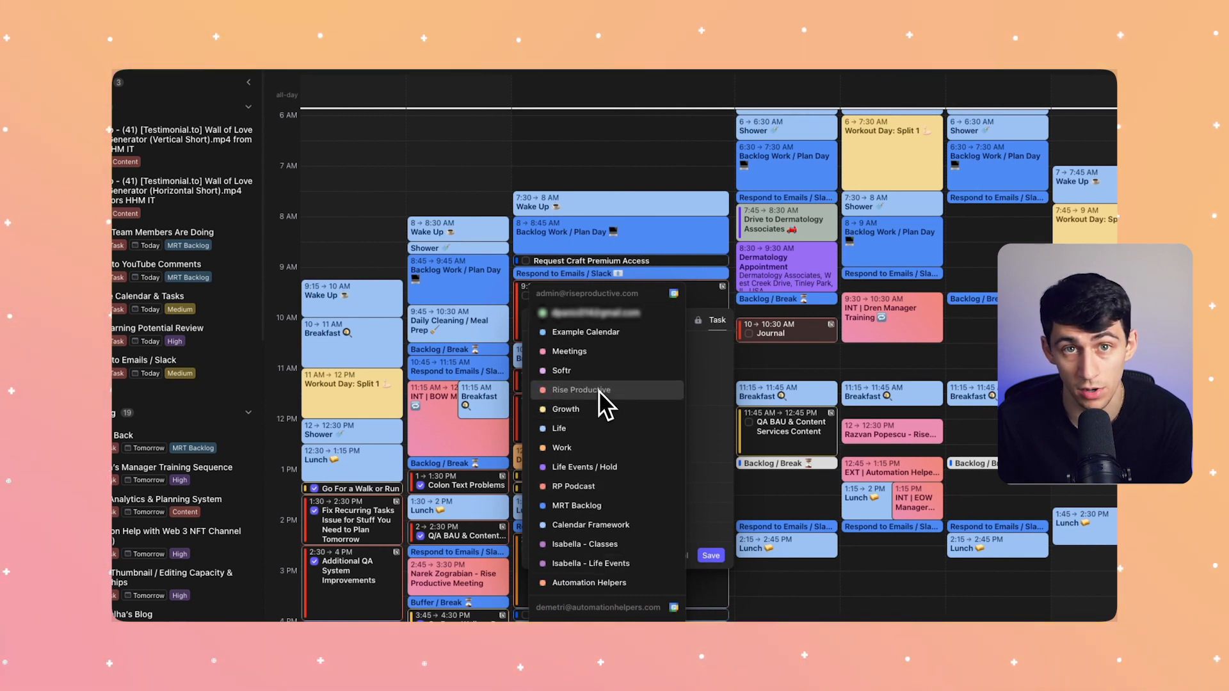